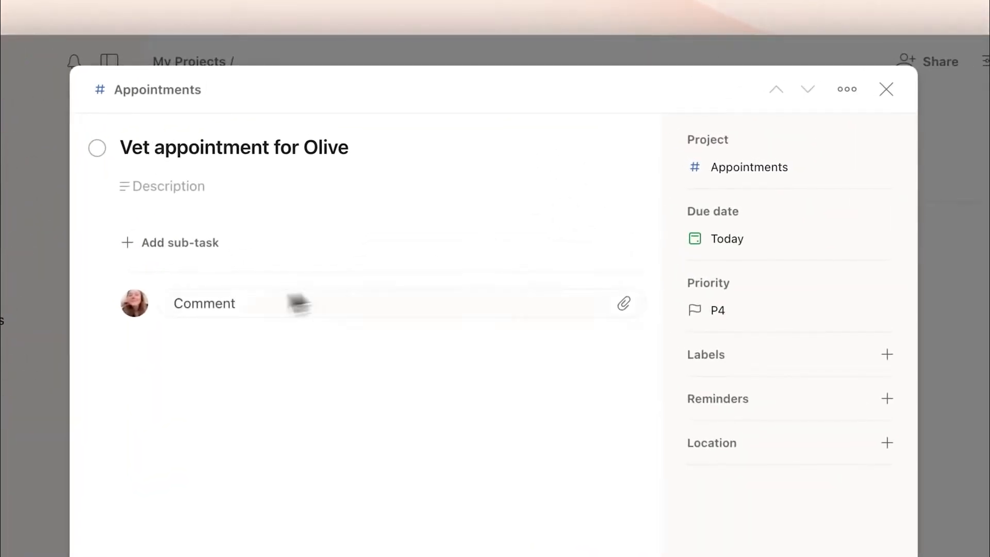
Look over the pricing plans, then return to the Inbox with its four dated tasks
text(Bri)
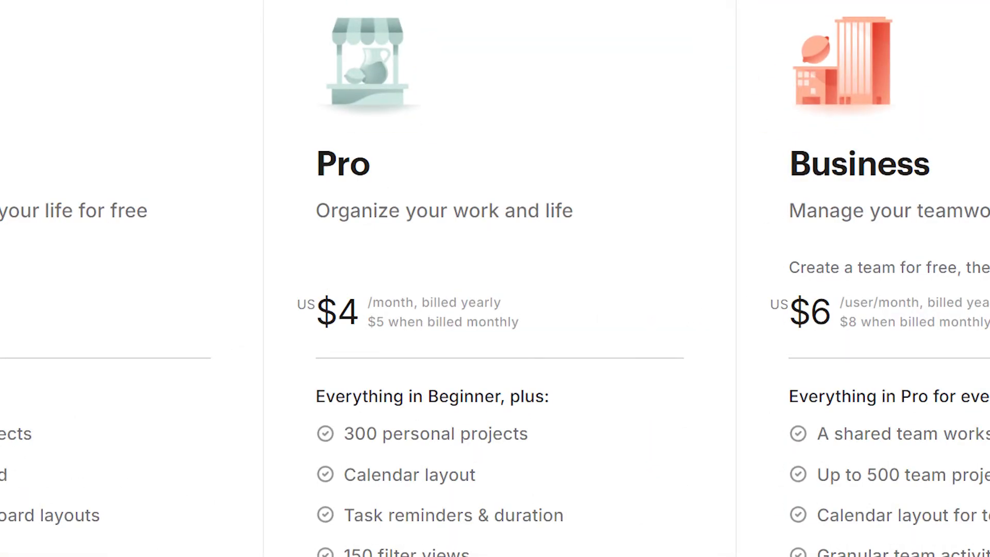
scroll(right, 3)
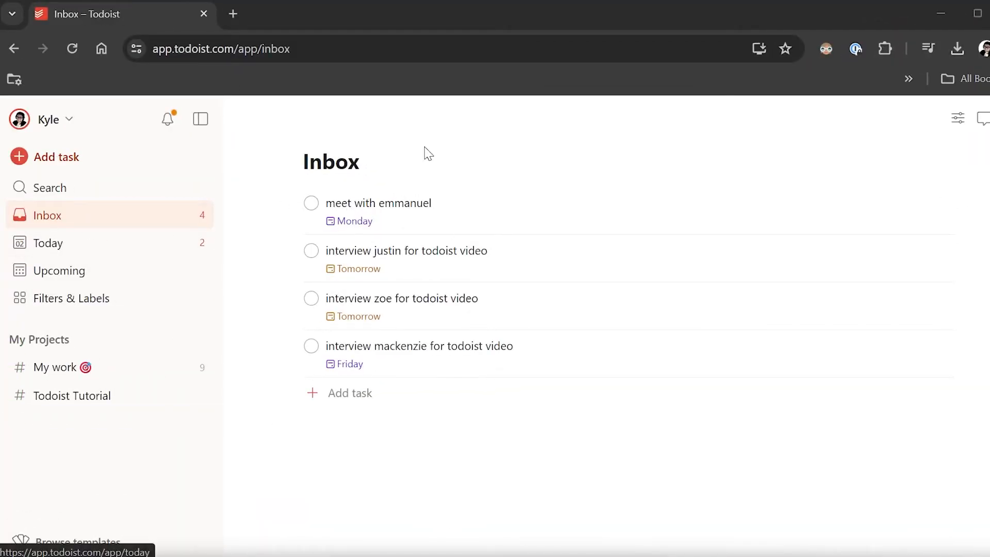
mouse_move(752, 477)
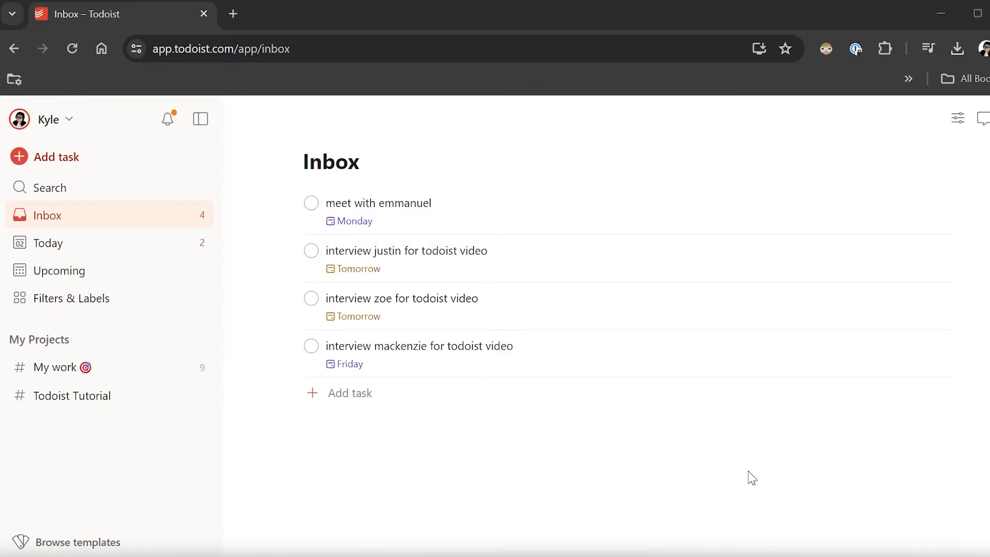
mouse_move(359, 442)
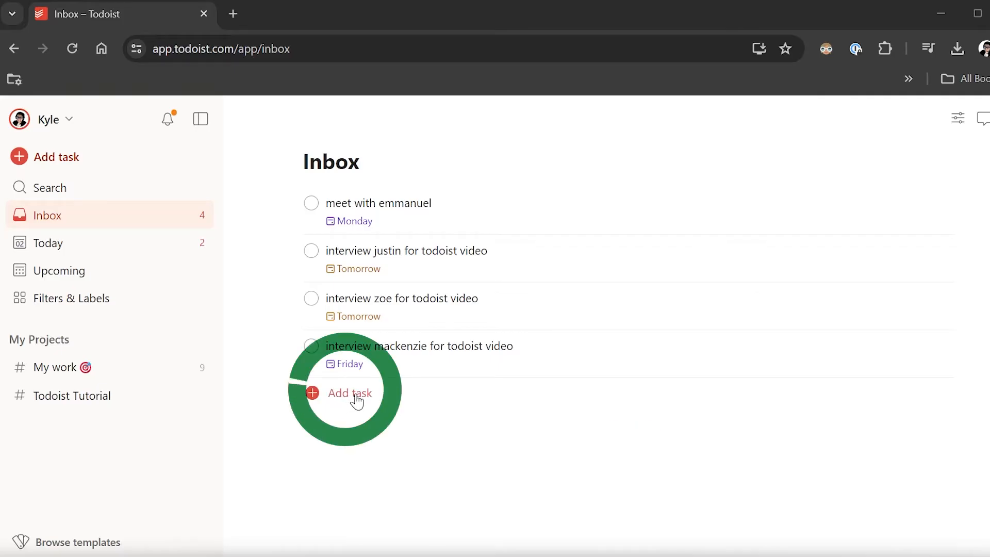
Add 'do a thing', 'do another thing', and pasted tasks 'do thing number one', 'two' and 'three'
click(349, 393)
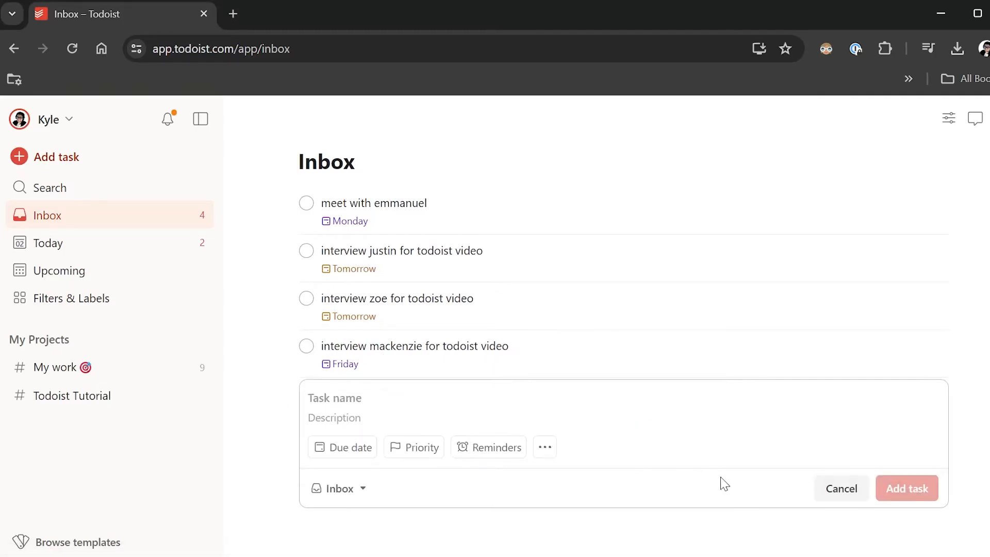
click(906, 489)
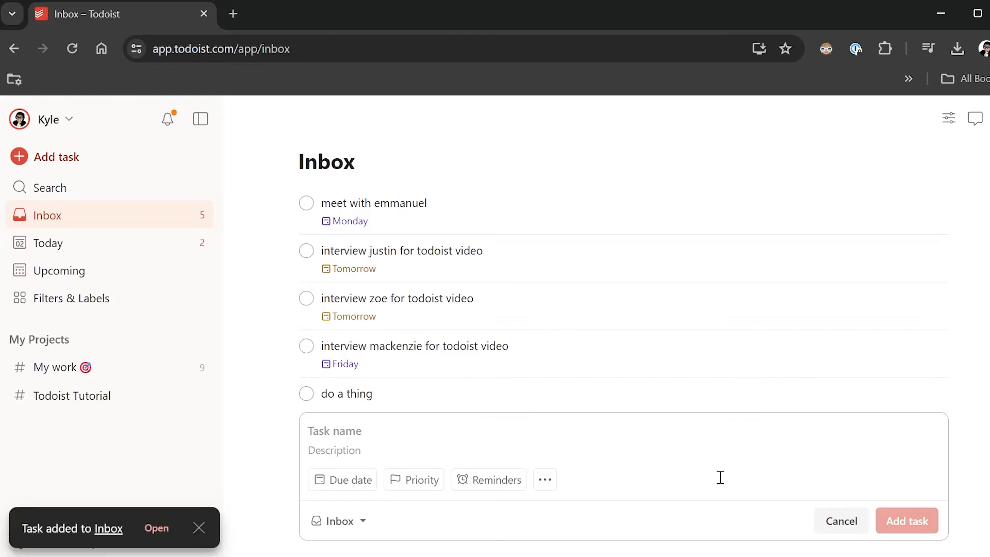
mouse_move(749, 475)
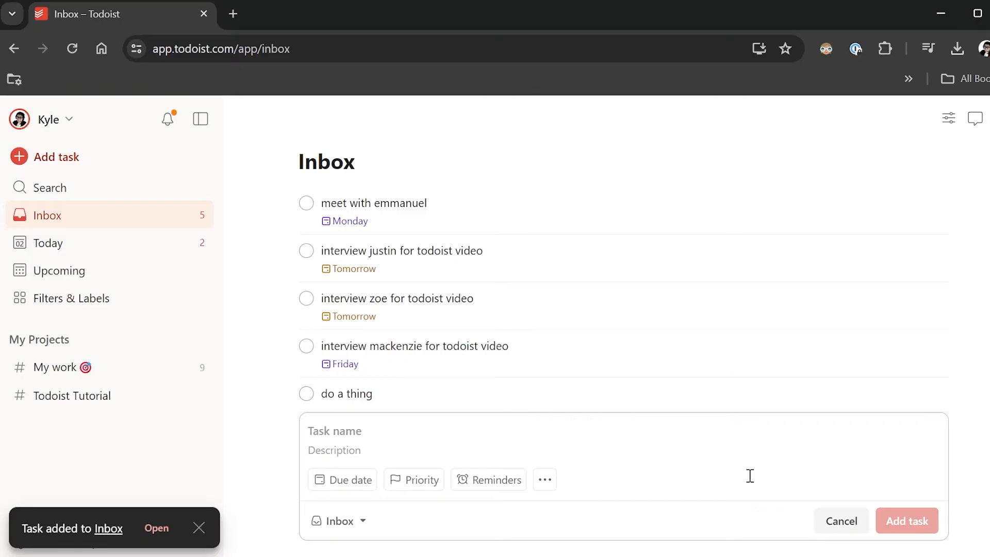
text(do a)
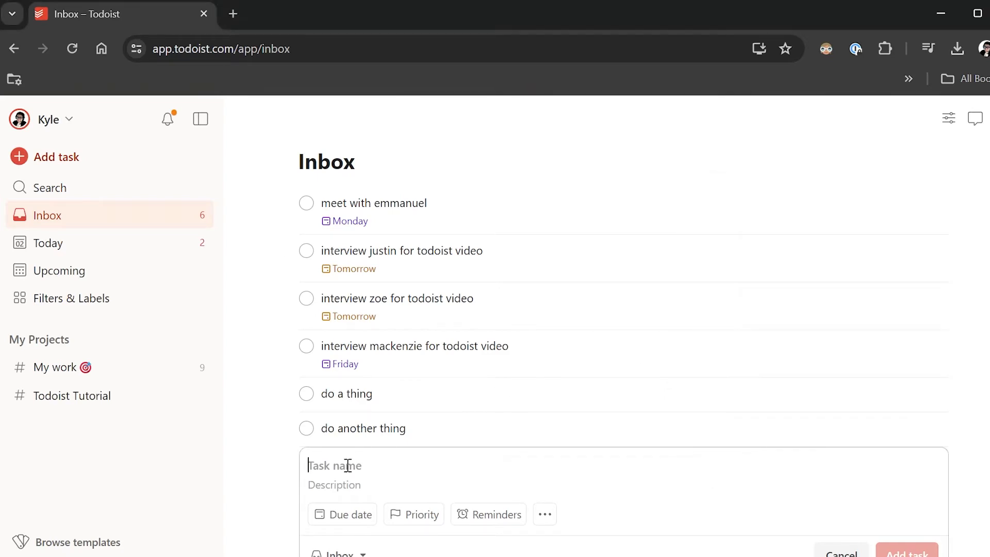
key(ctrl+v)
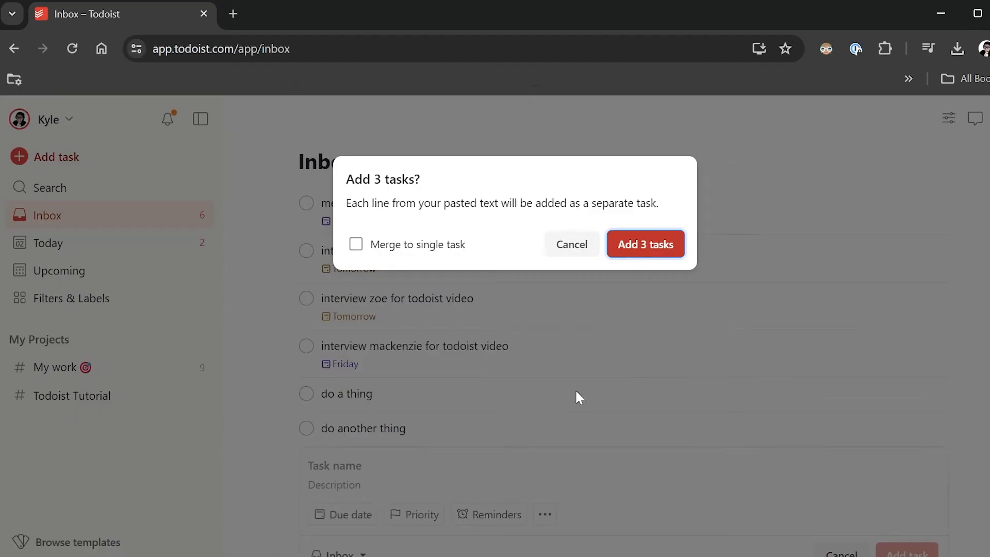
click(644, 245)
text(finish edit by 5pm today)
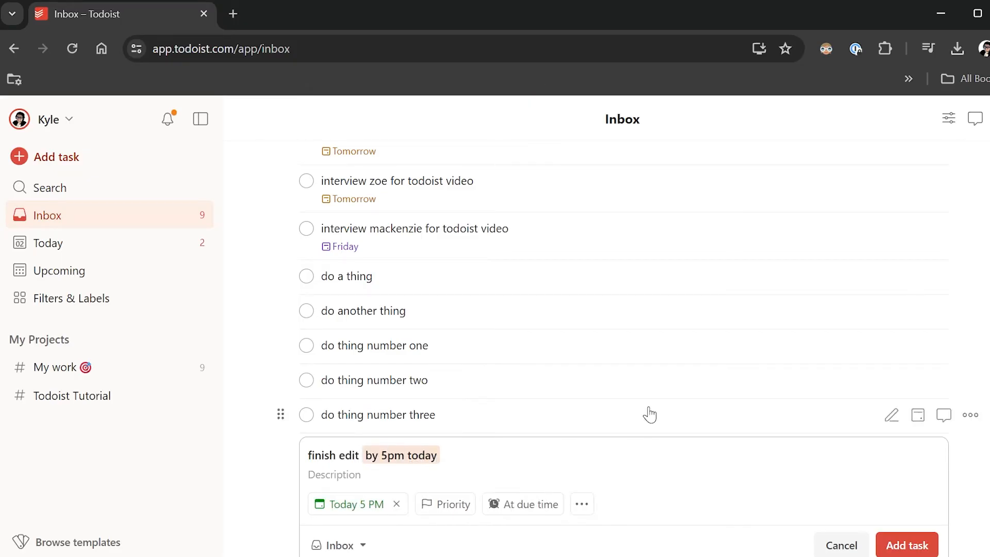
Try 'by noon' and 'every friday' as dates, then keep 'the first monday every month' as plain text
scroll(down, 3)
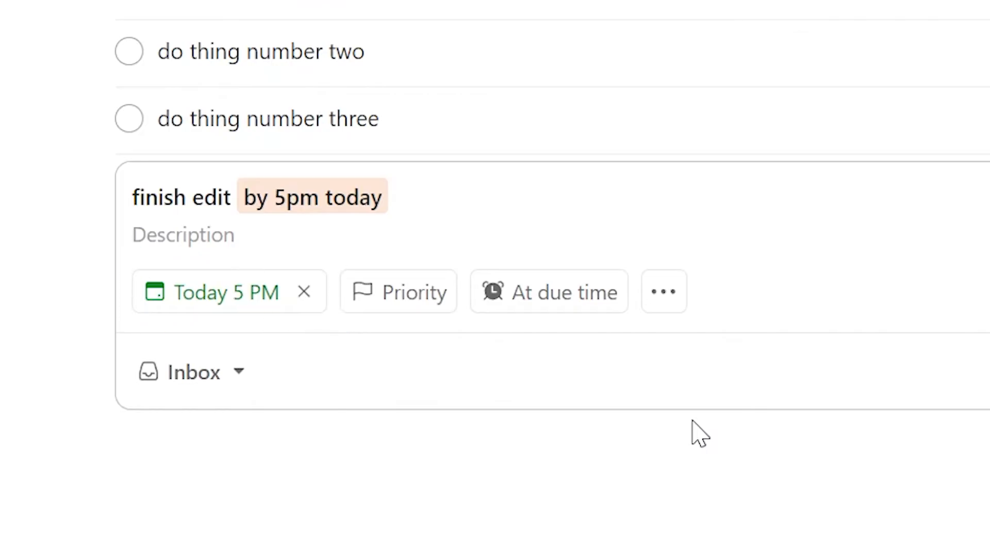
text(by noon)
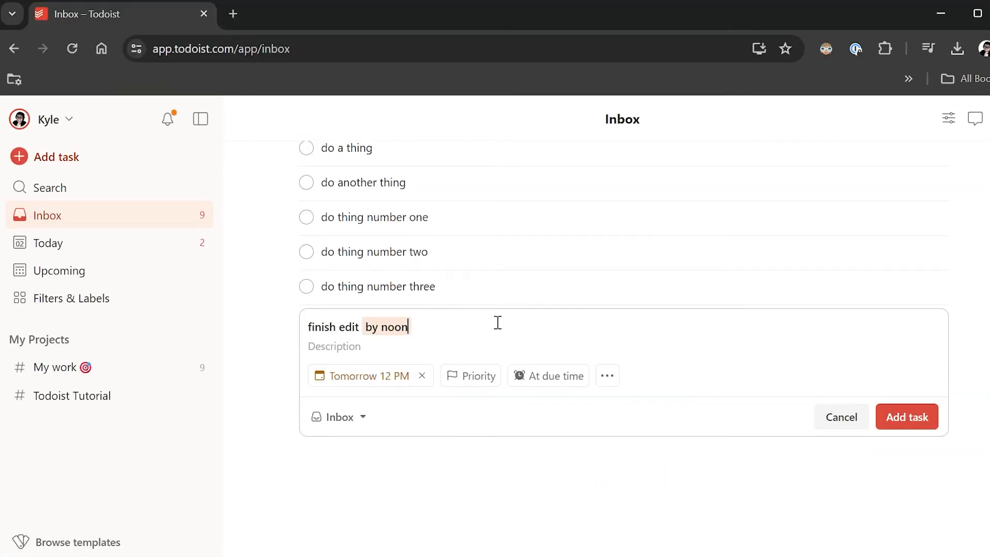
text(every friday)
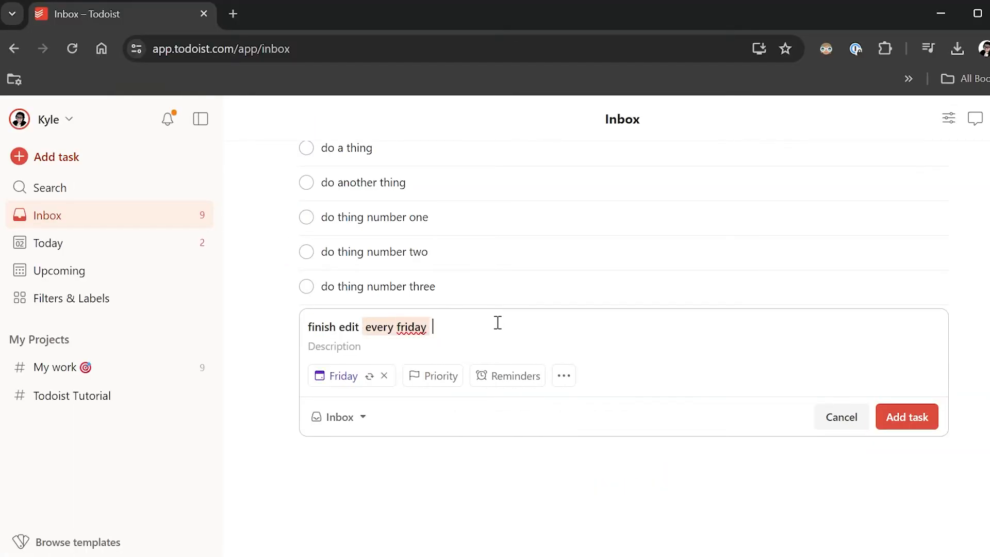
text(the first monday every month)
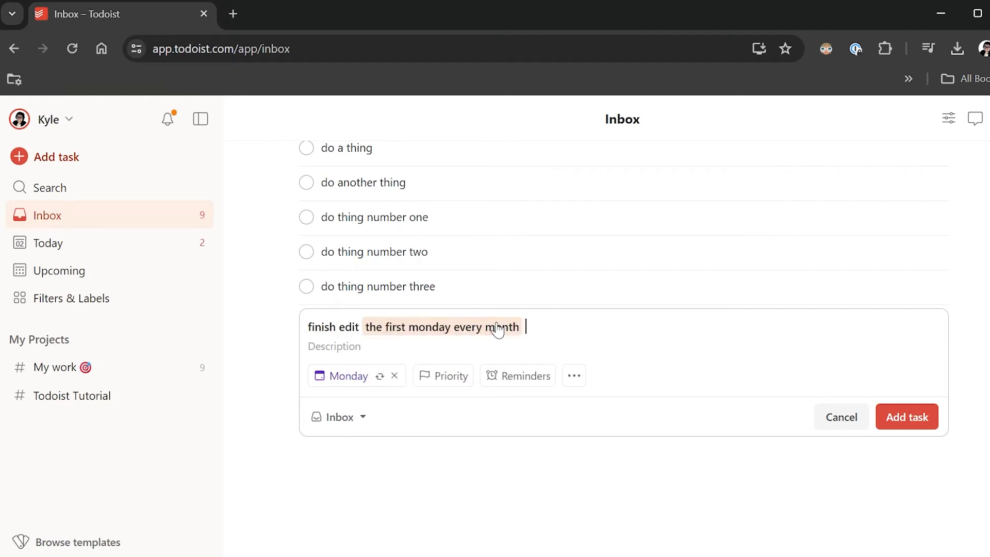
mouse_move(602, 344)
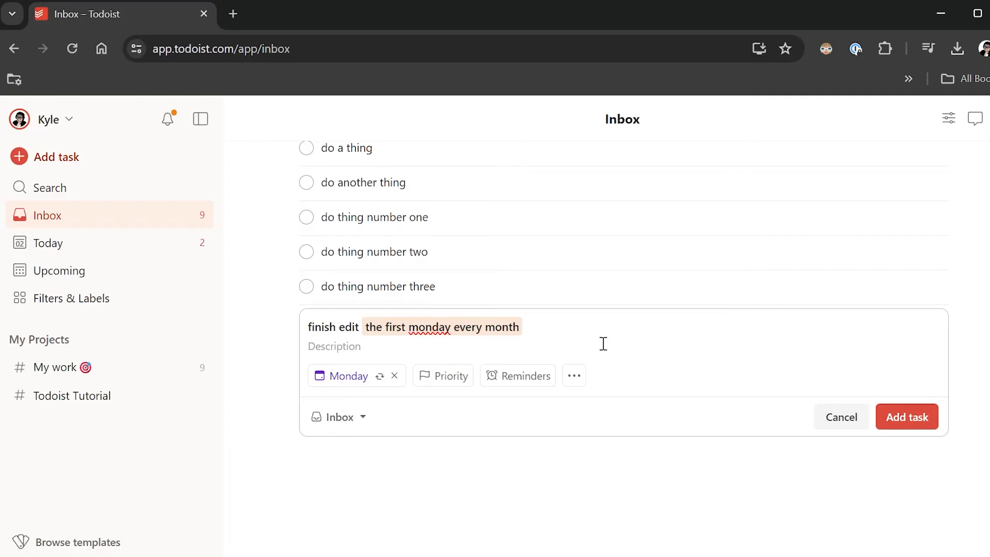
mouse_move(499, 336)
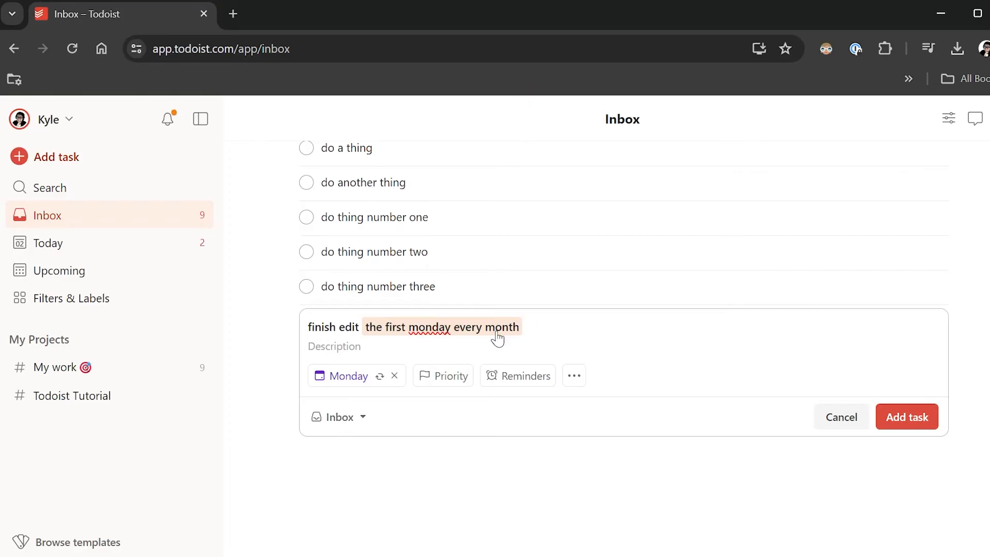
click(394, 375)
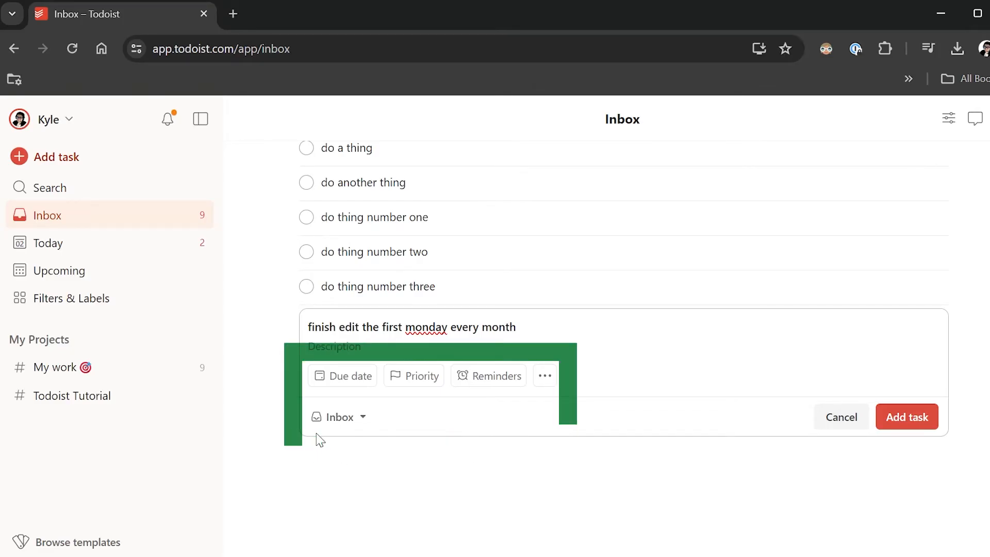
File 'finish edit the first monday every month' under the Todoist Tutorial project
click(349, 375)
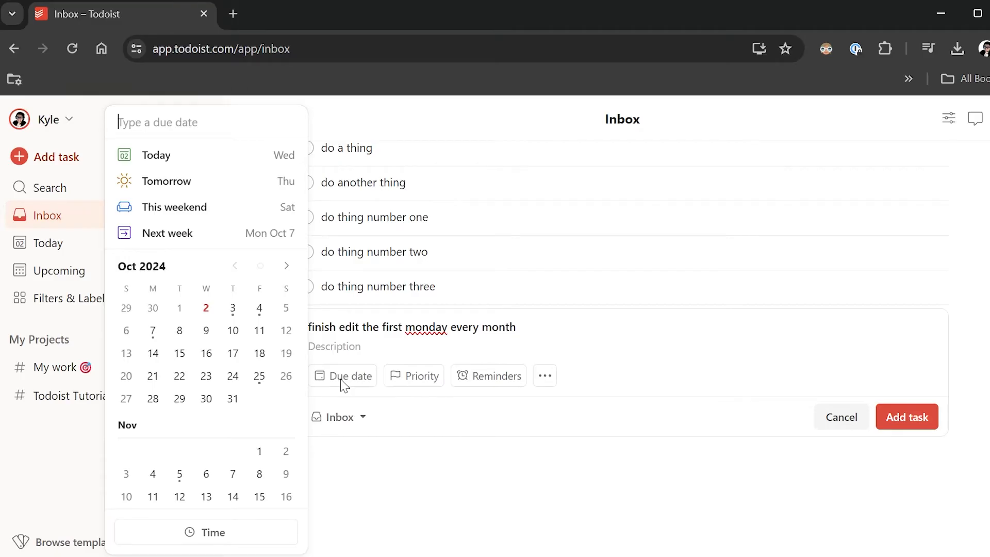
click(415, 376)
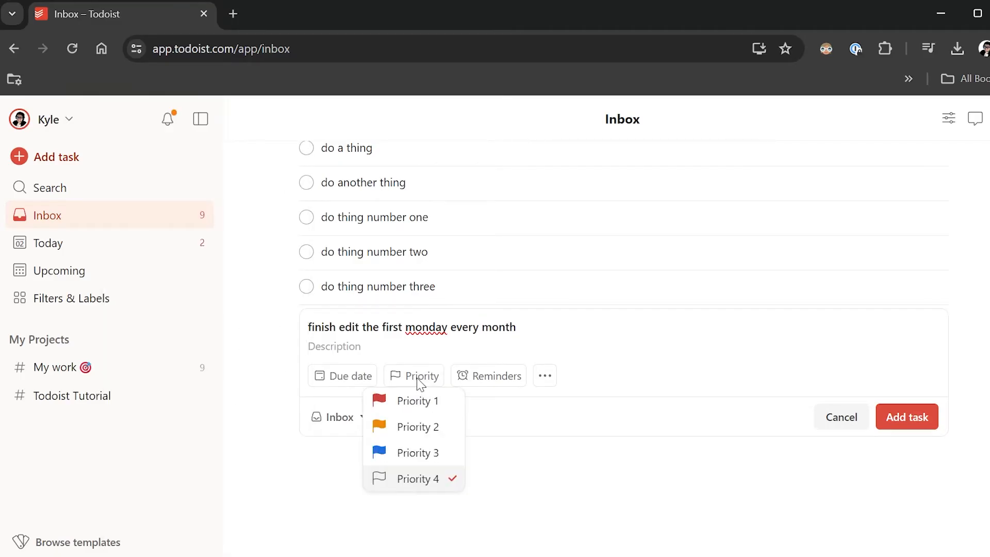
mouse_move(436, 453)
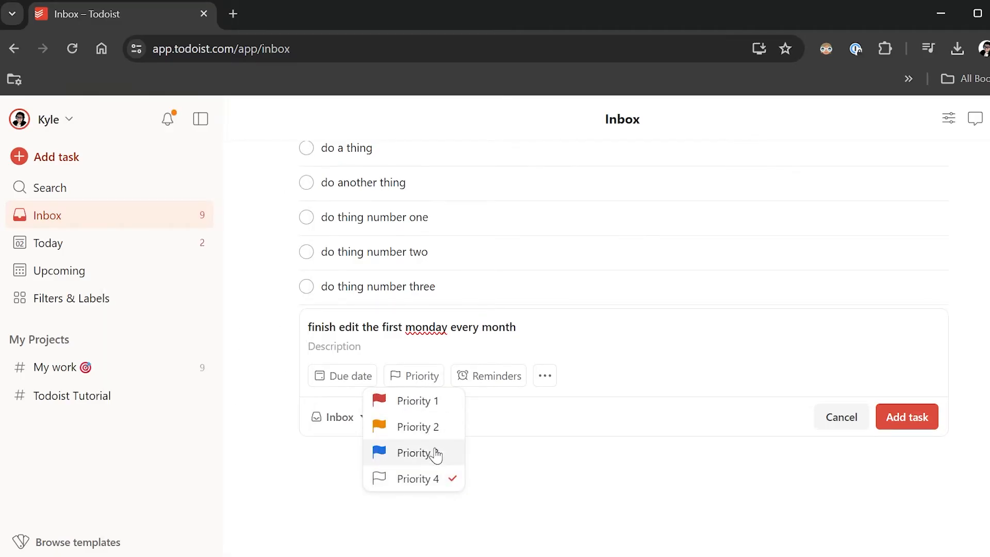
click(497, 375)
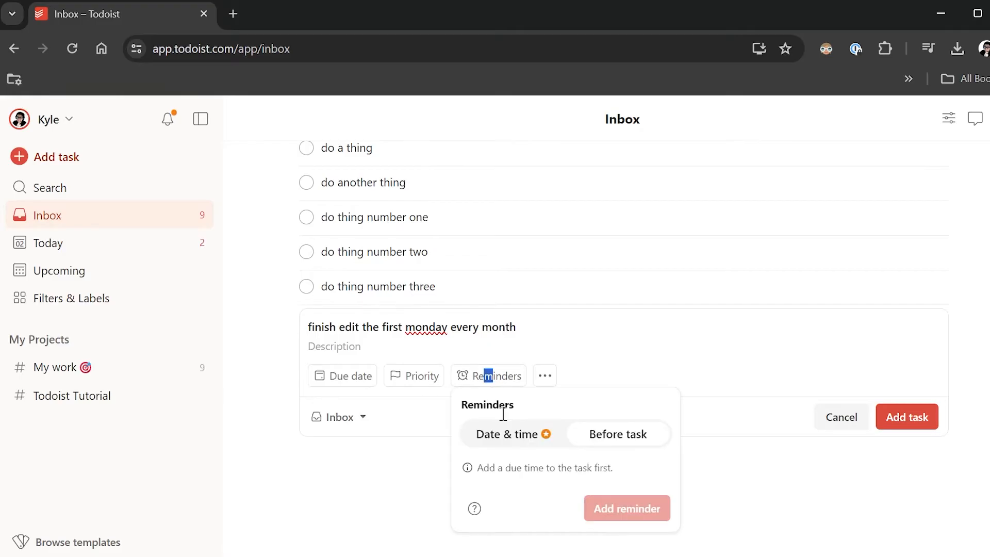
click(680, 475)
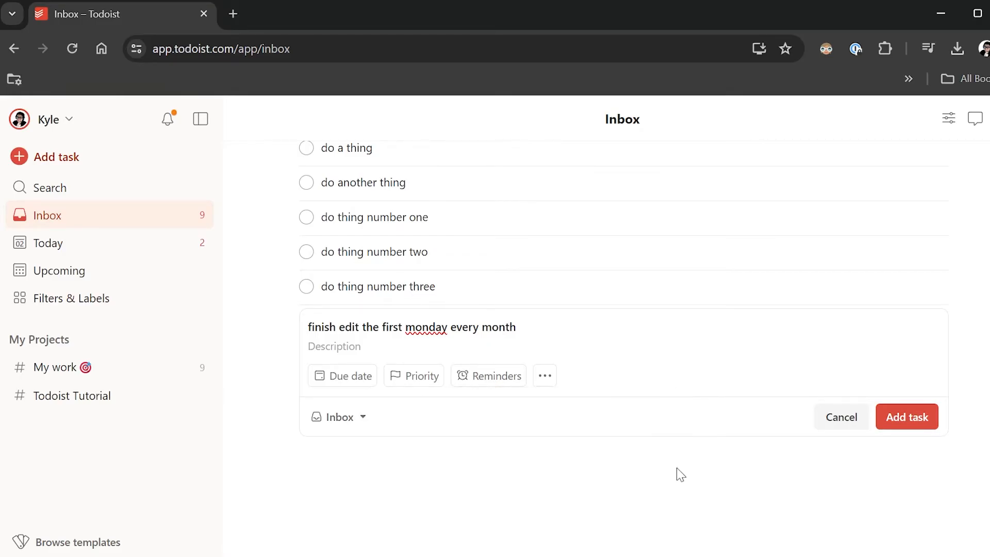
mouse_move(339, 417)
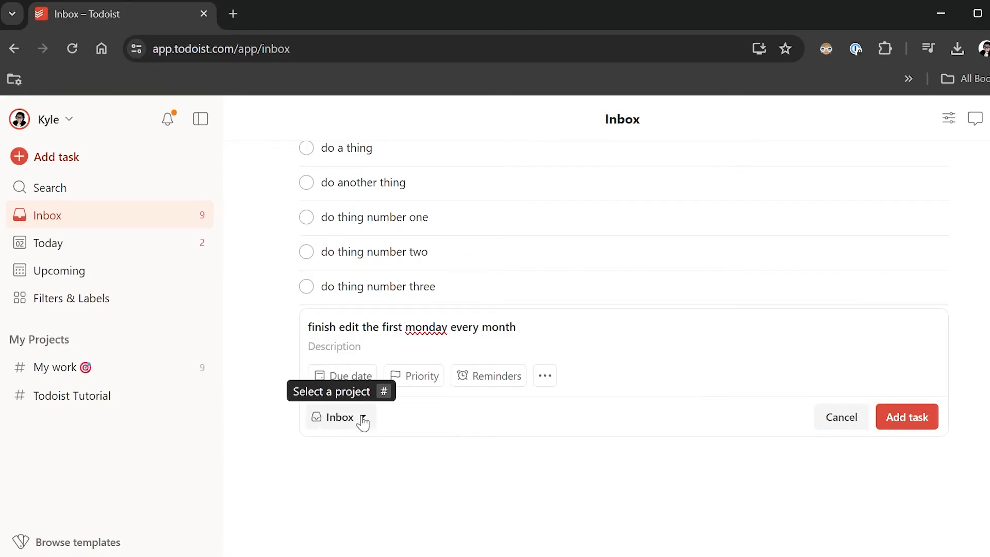
click(338, 417)
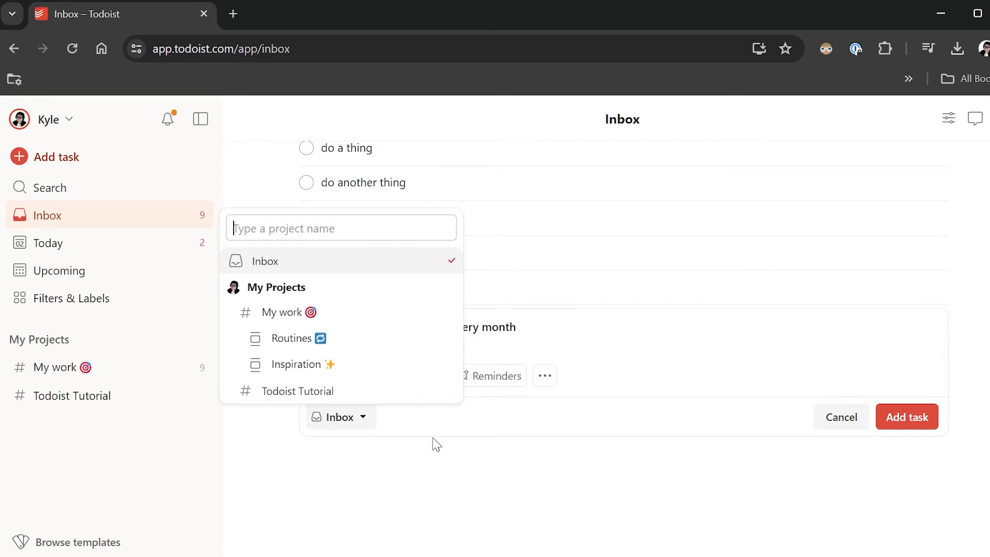
mouse_move(397, 391)
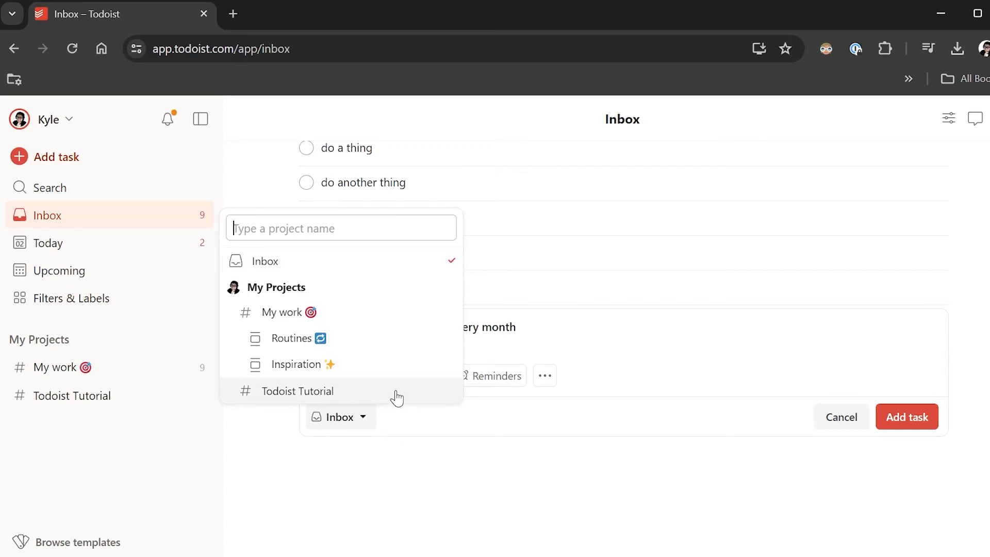
click(297, 391)
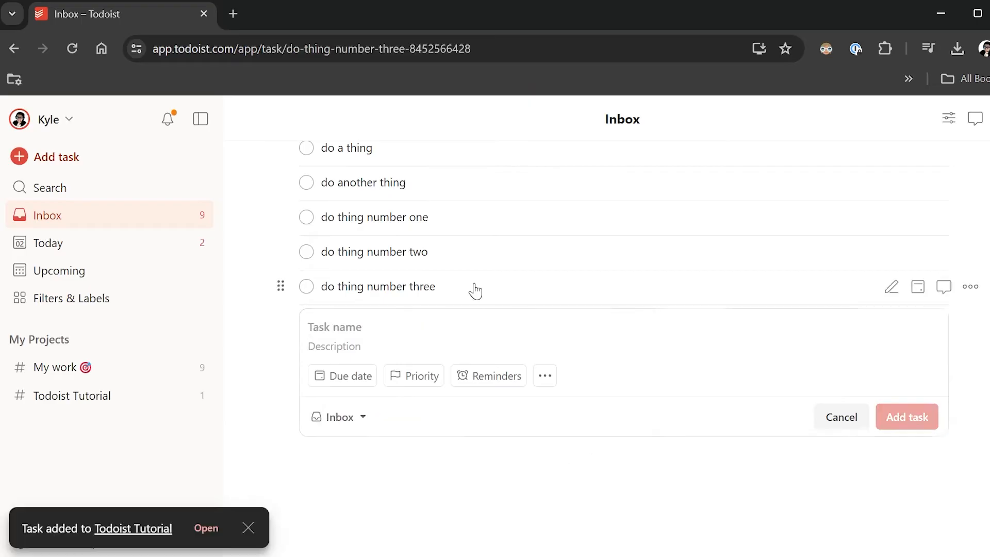
Give 'do thing number three' sub-tasks and a comment ending 'look at that how neat.'
click(377, 286)
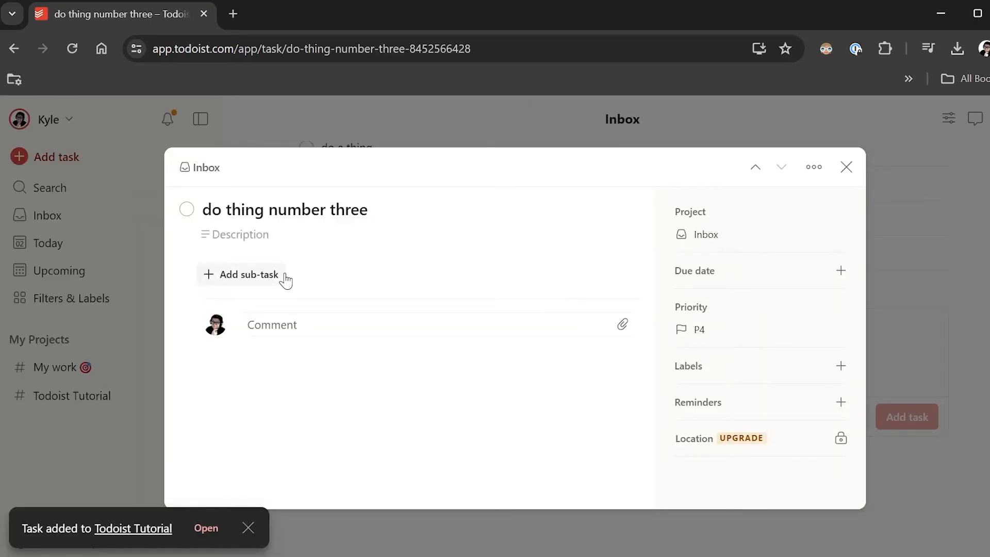
mouse_move(253, 279)
text(sub task four)
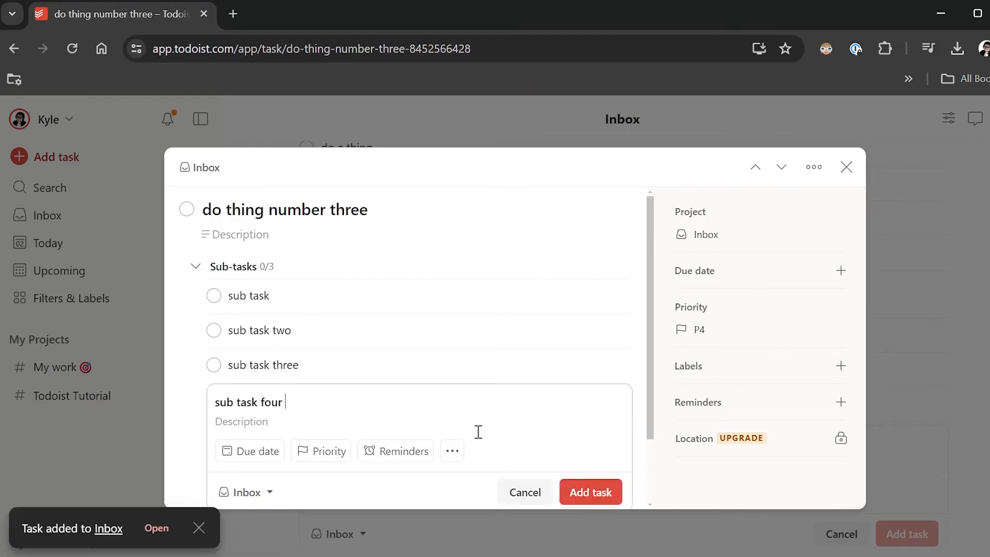
click(589, 492)
text(this is a co)
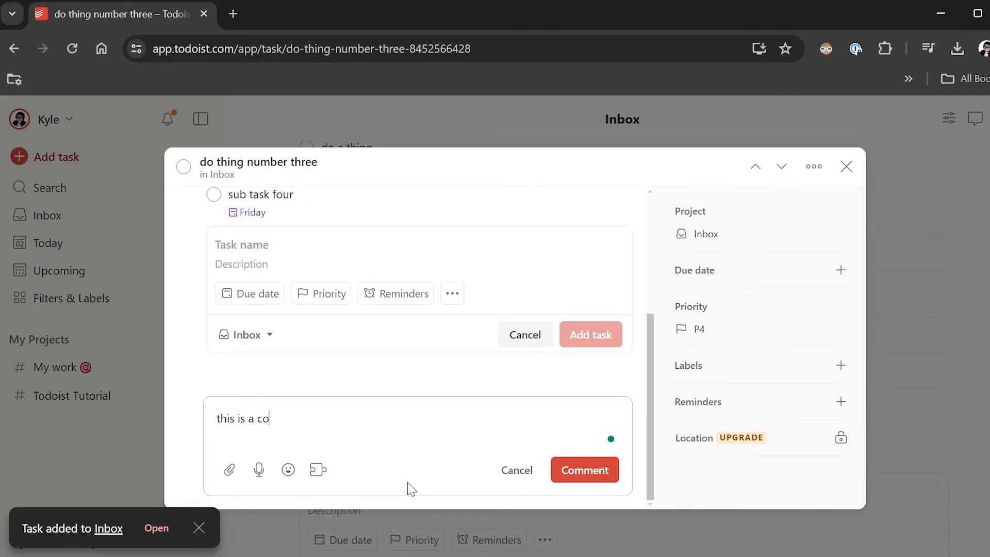
text(mment! look at that)
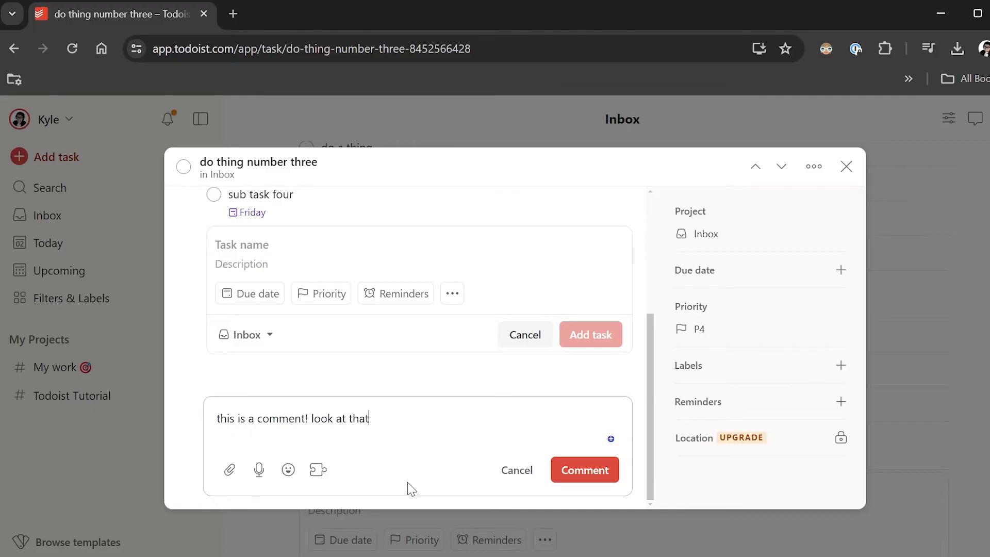
text(how neat.)
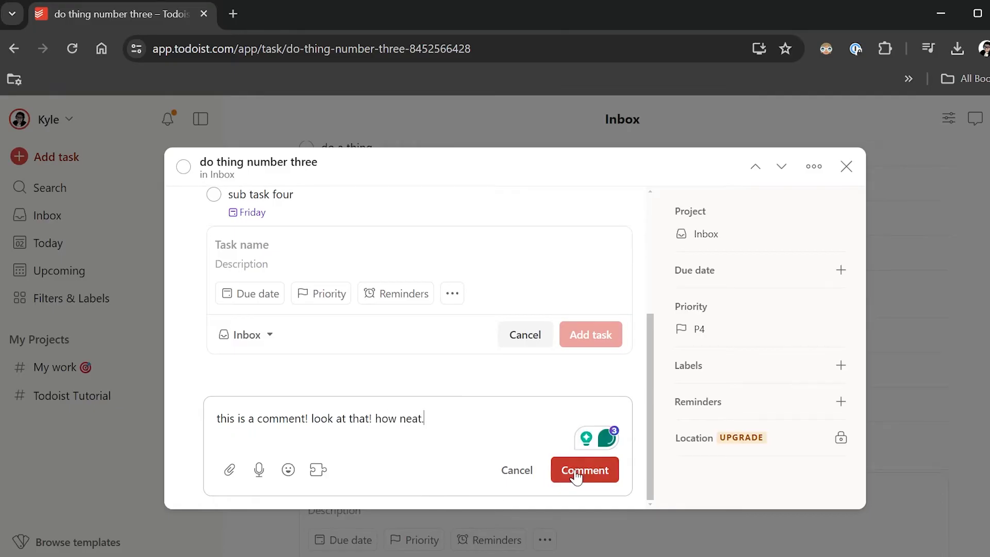
click(585, 470)
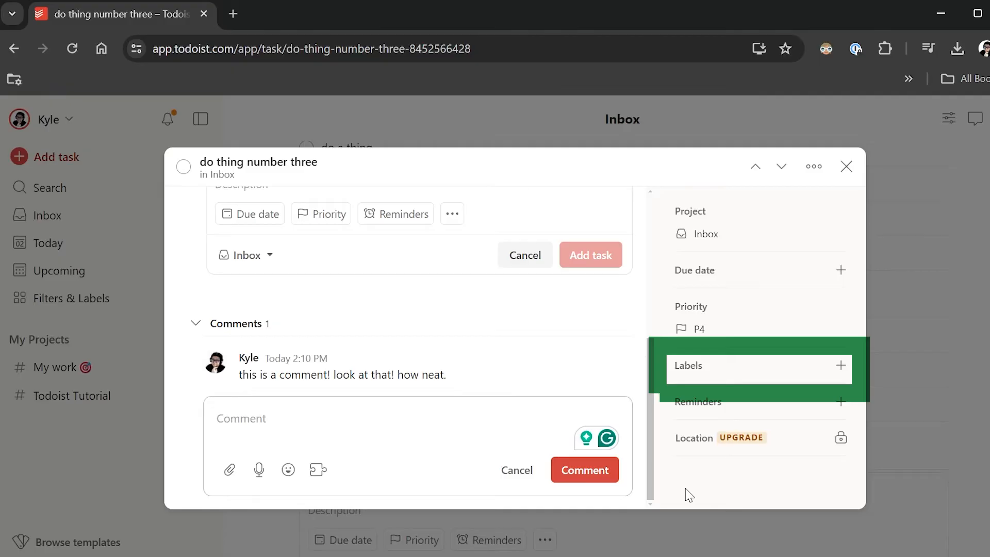
click(846, 166)
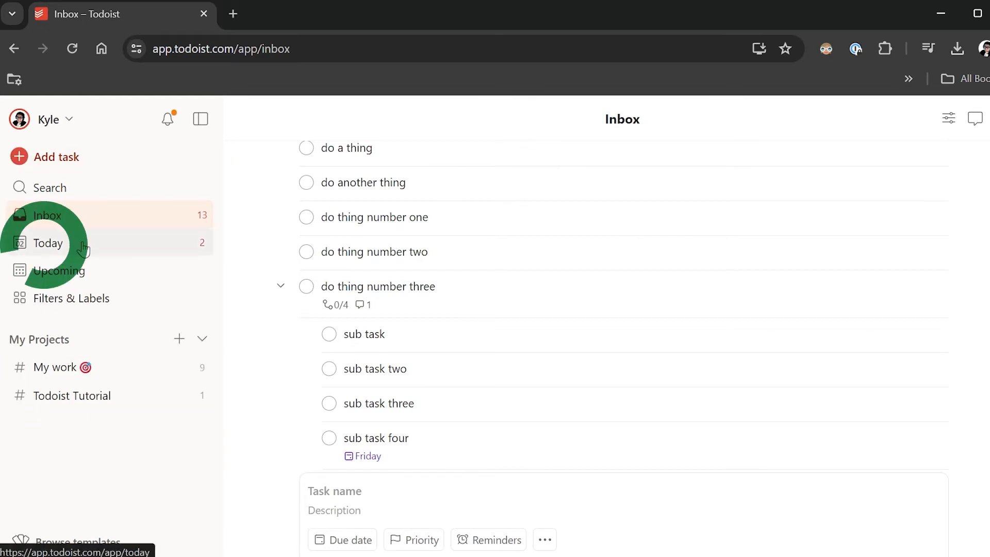
Check Today, then view the October 2024 Upcoming schedule with two overdue routine tasks
click(48, 242)
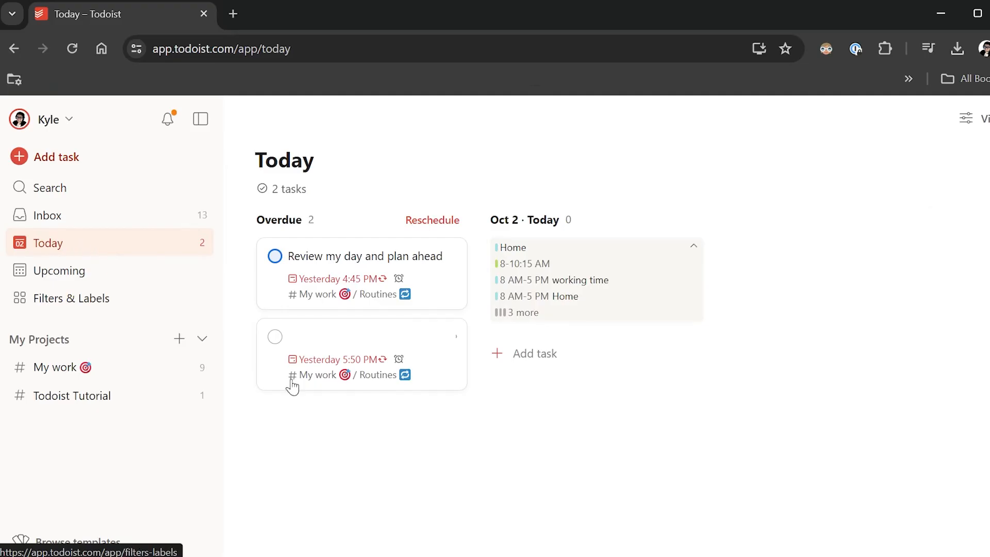
click(59, 270)
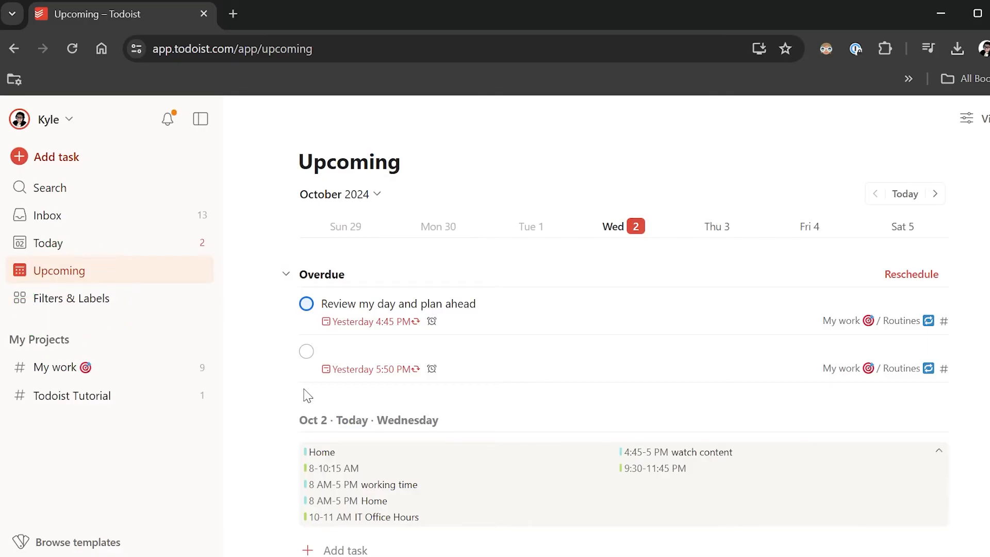
click(71, 396)
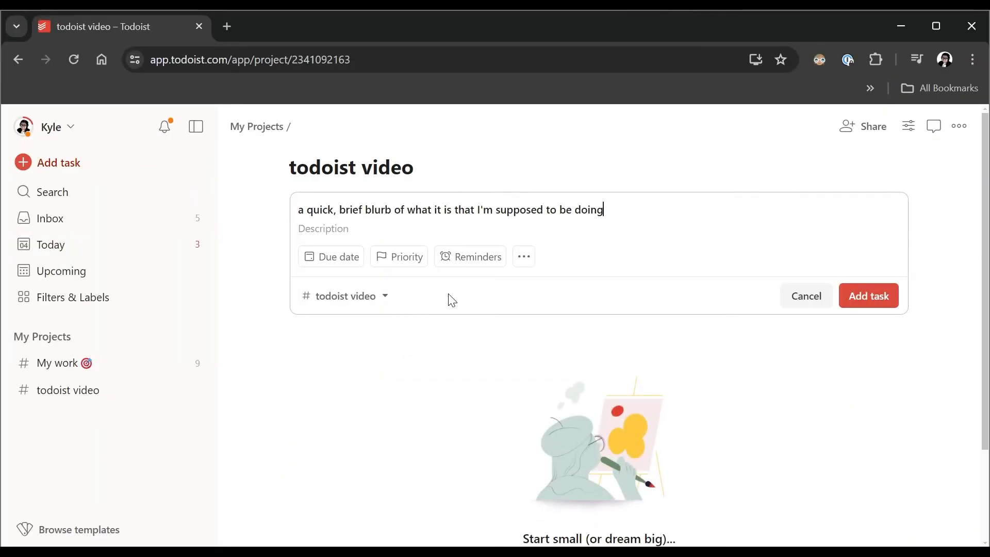
Save the blurb, 'what I have planned' and 'other tasks come up from other people', completing the last
click(869, 295)
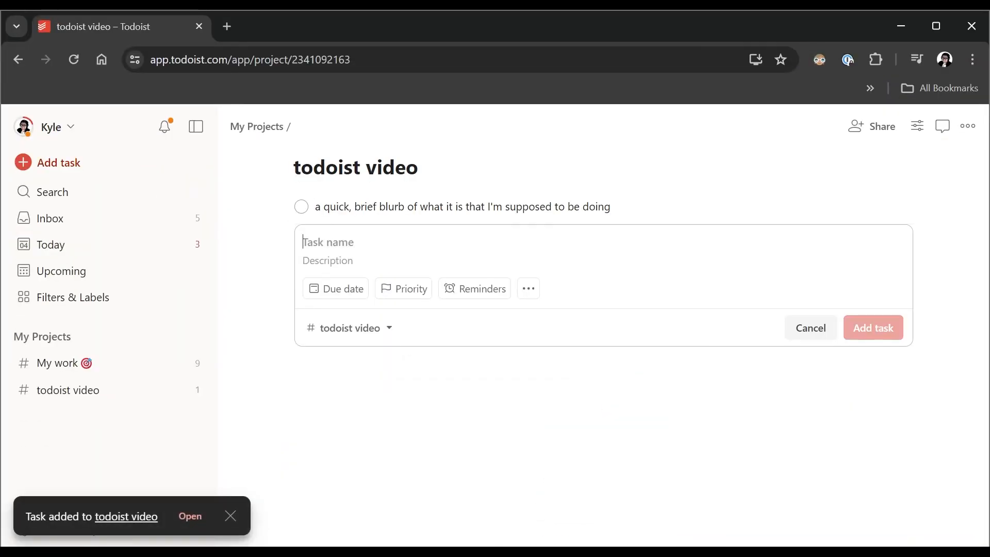
text(what)
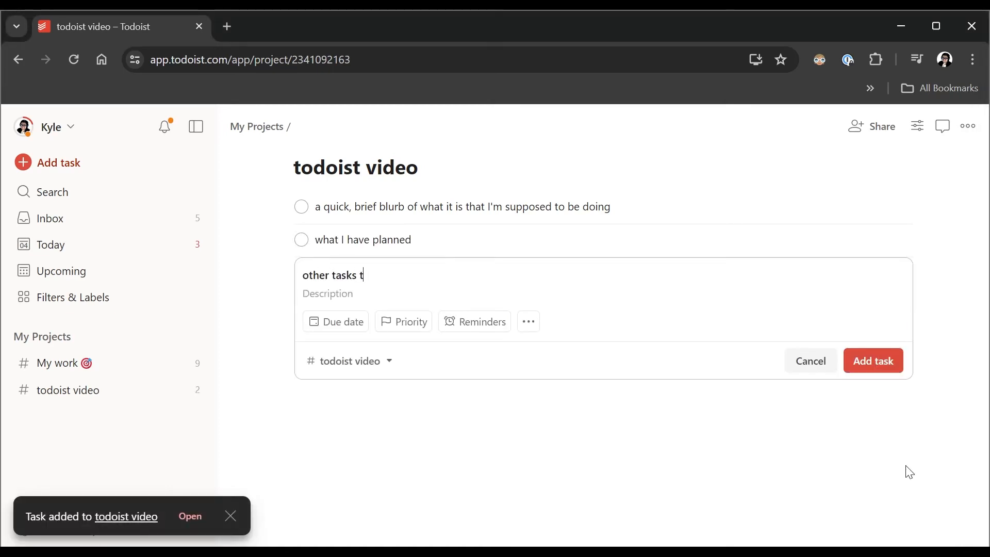
text(come up from other)
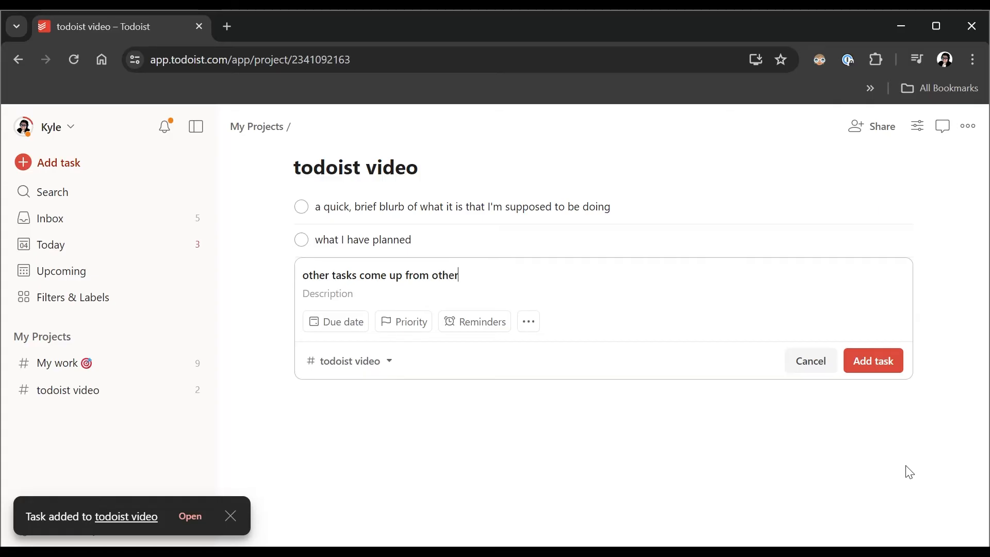
click(872, 360)
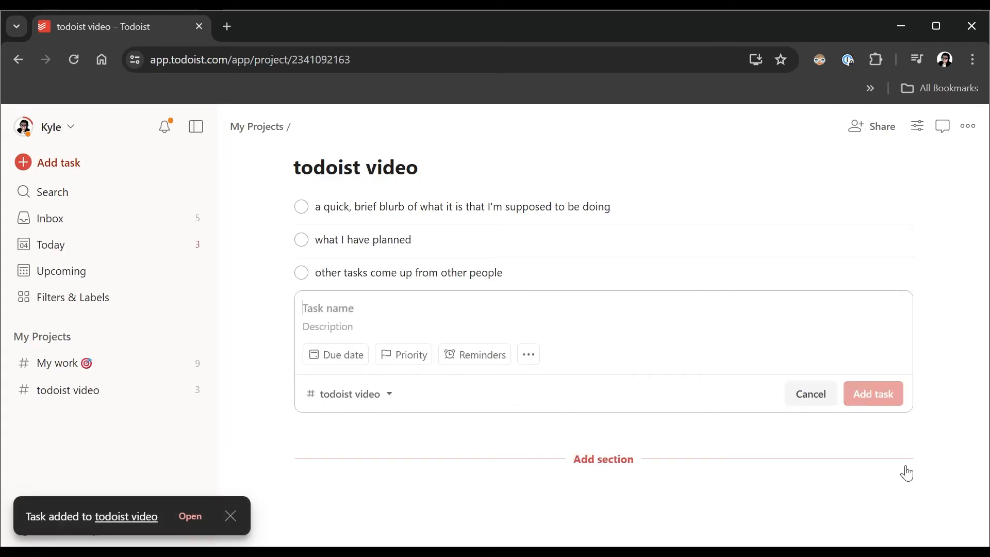
mouse_move(551, 282)
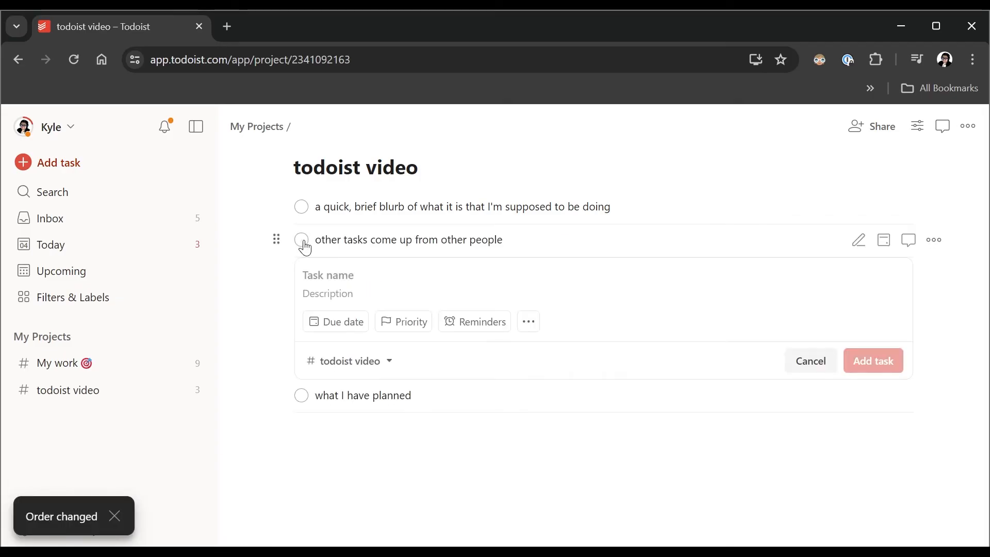
click(302, 240)
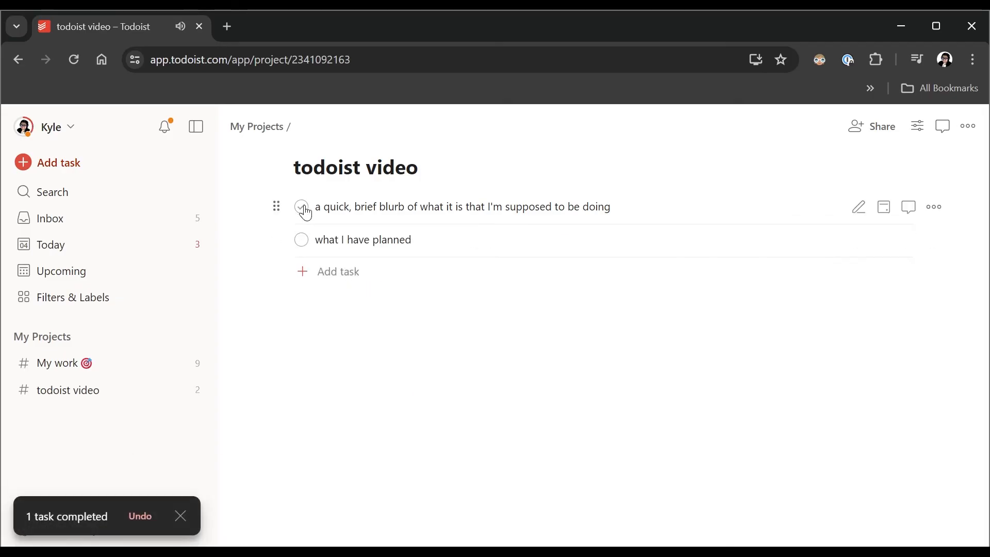